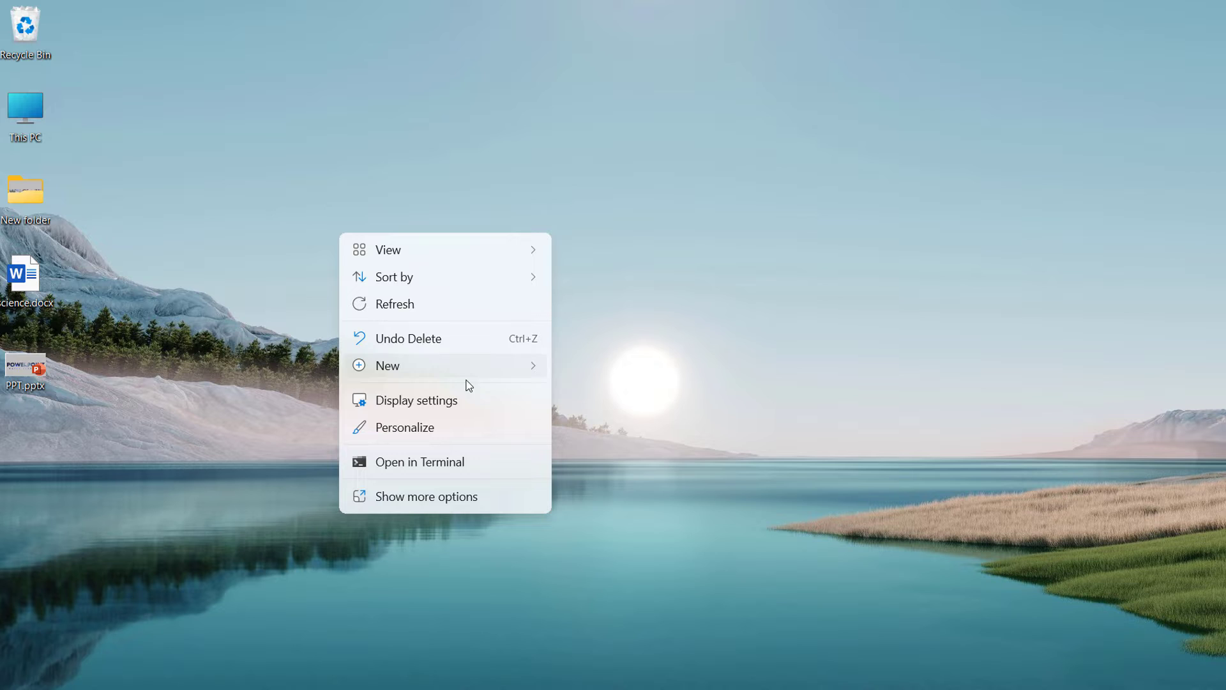
Create a new PowerPoint presentation on the desktop, name it PPT and open it
left_click(387, 365)
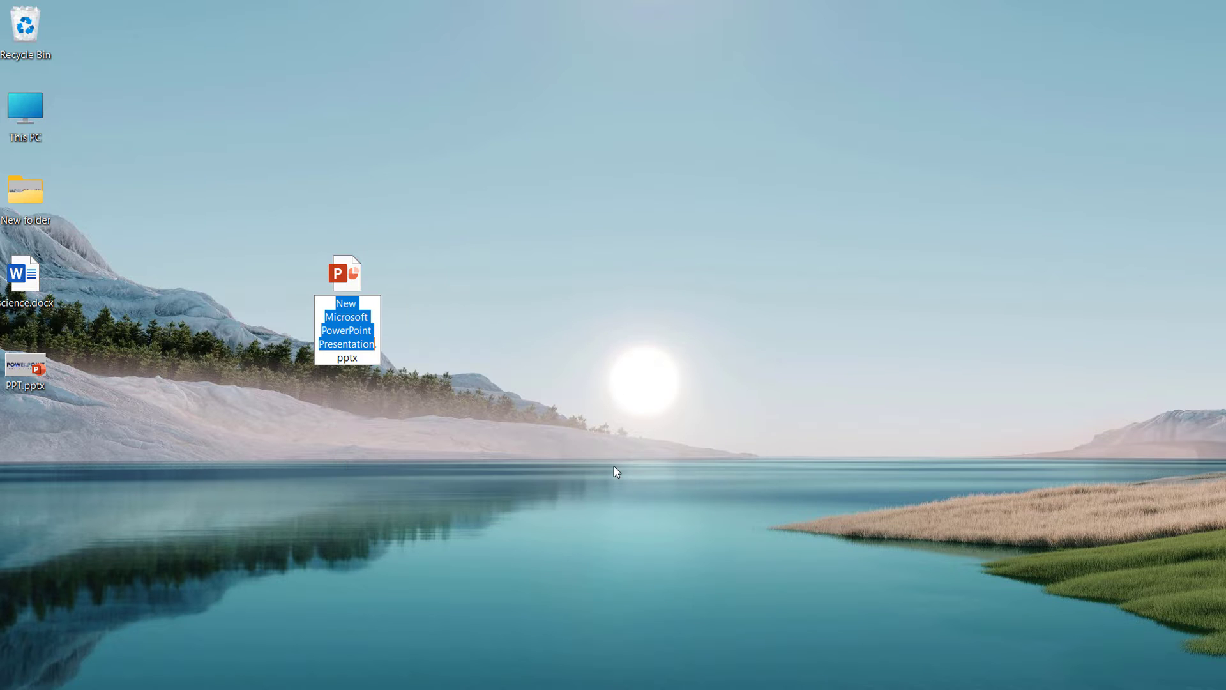
type("PPT.pptx")
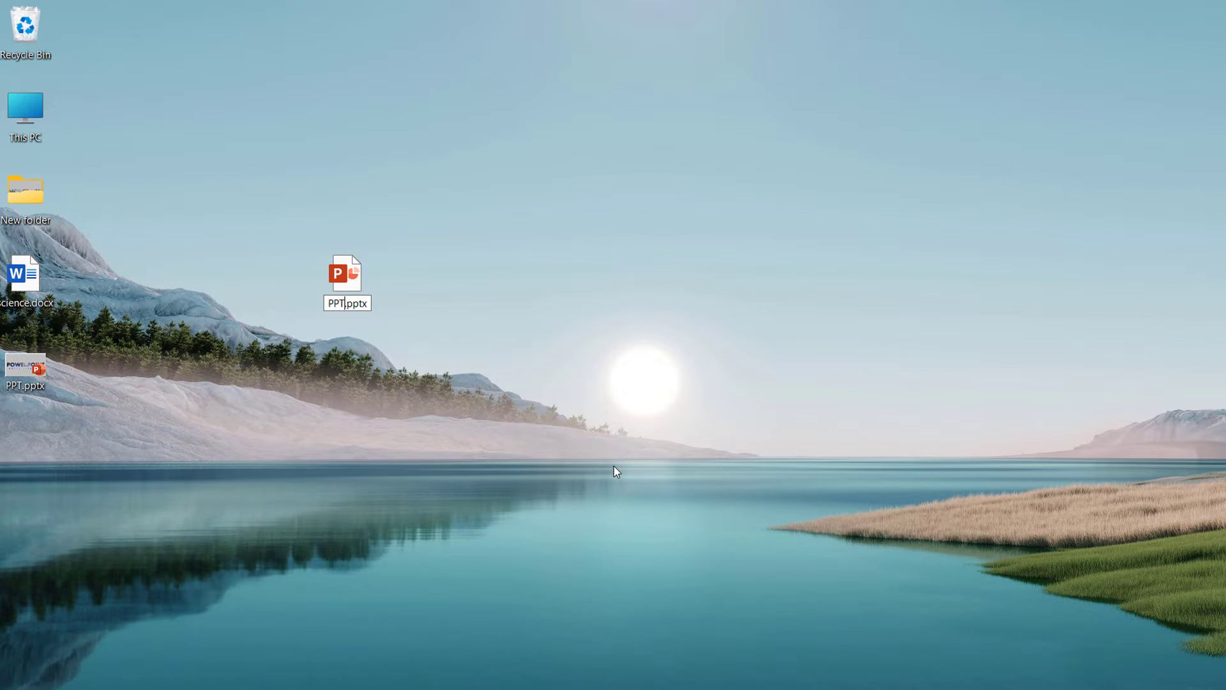
double_click(345, 274)
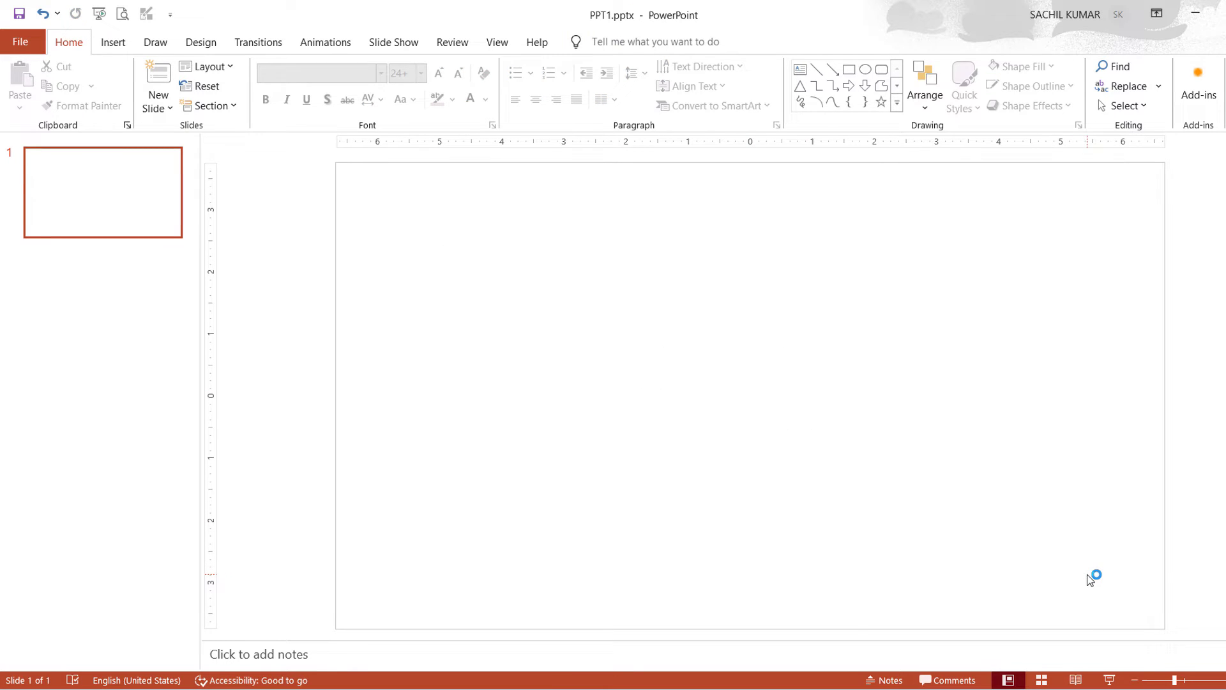
Draw elbow connectors stepping diagonally down the slide to form a staircase
left_click(113, 42)
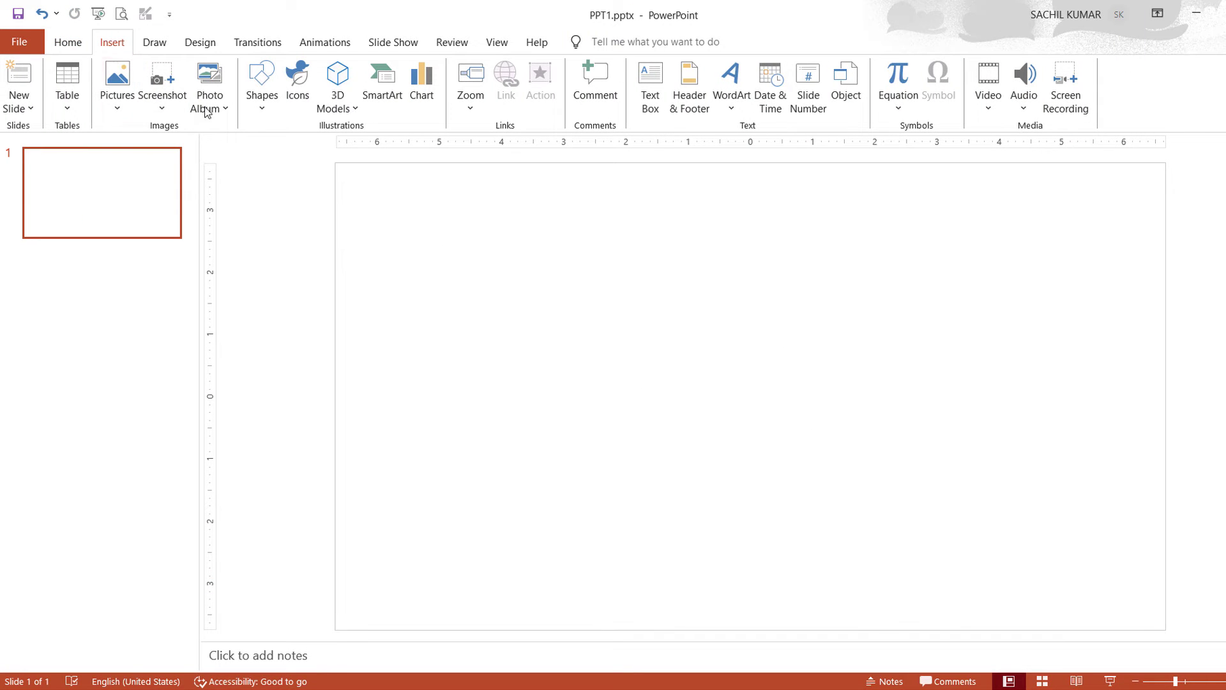
left_click(261, 79)
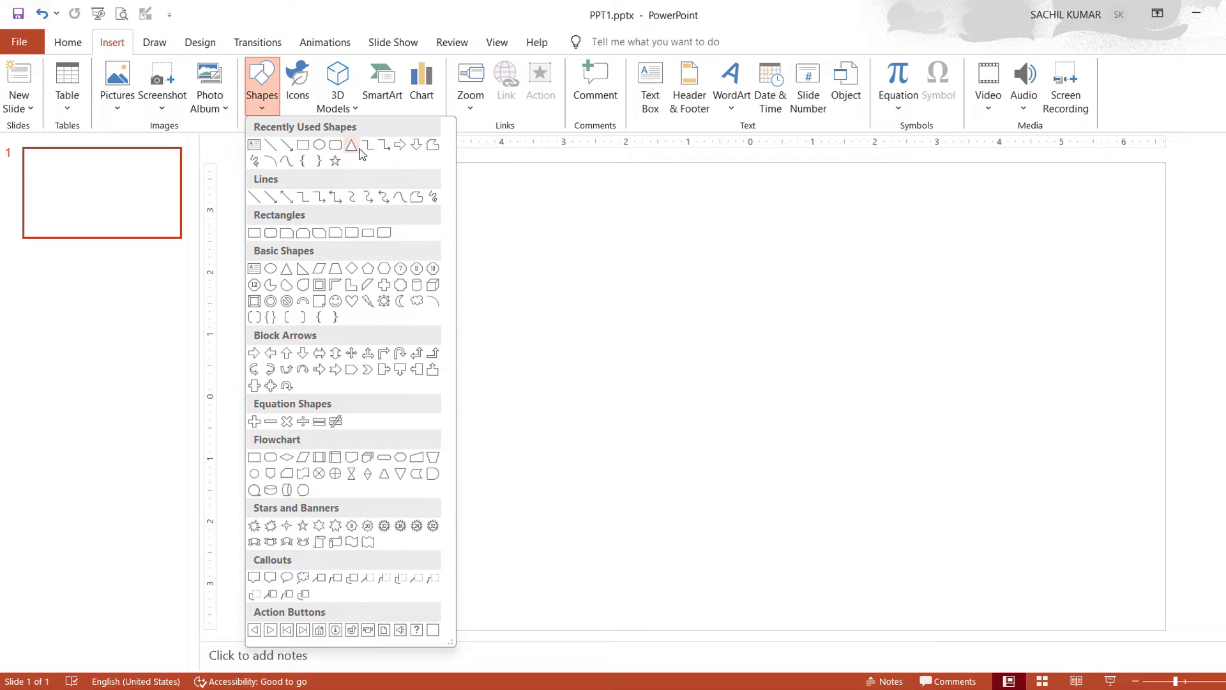
left_click(358, 145)
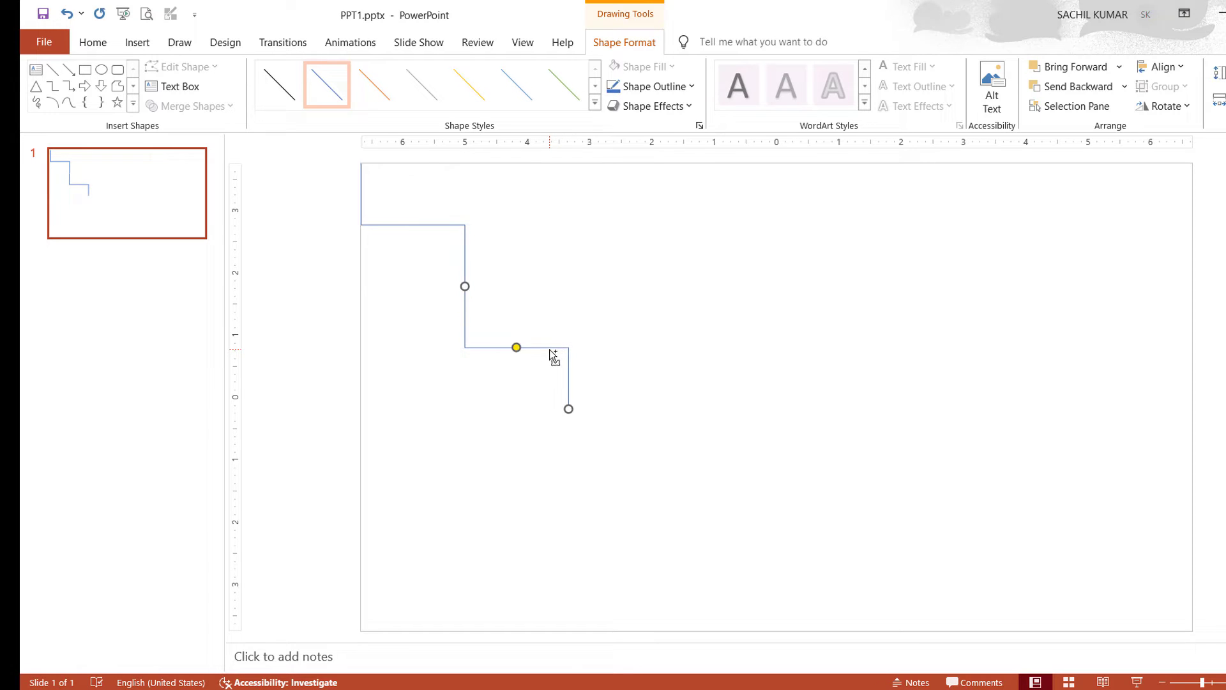
left_click_drag(516, 346, 619, 467)
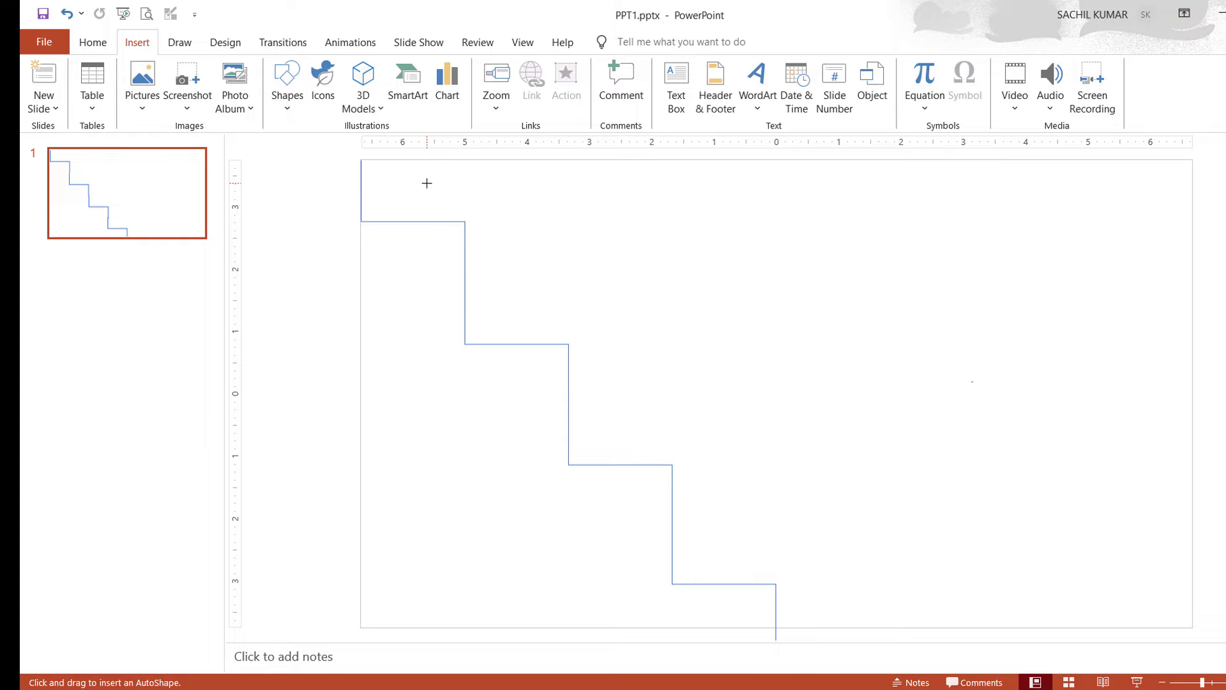
Draw a solid blue circle on the top step with a thick white curved stripe across it
left_click_drag(398, 163, 456, 214)
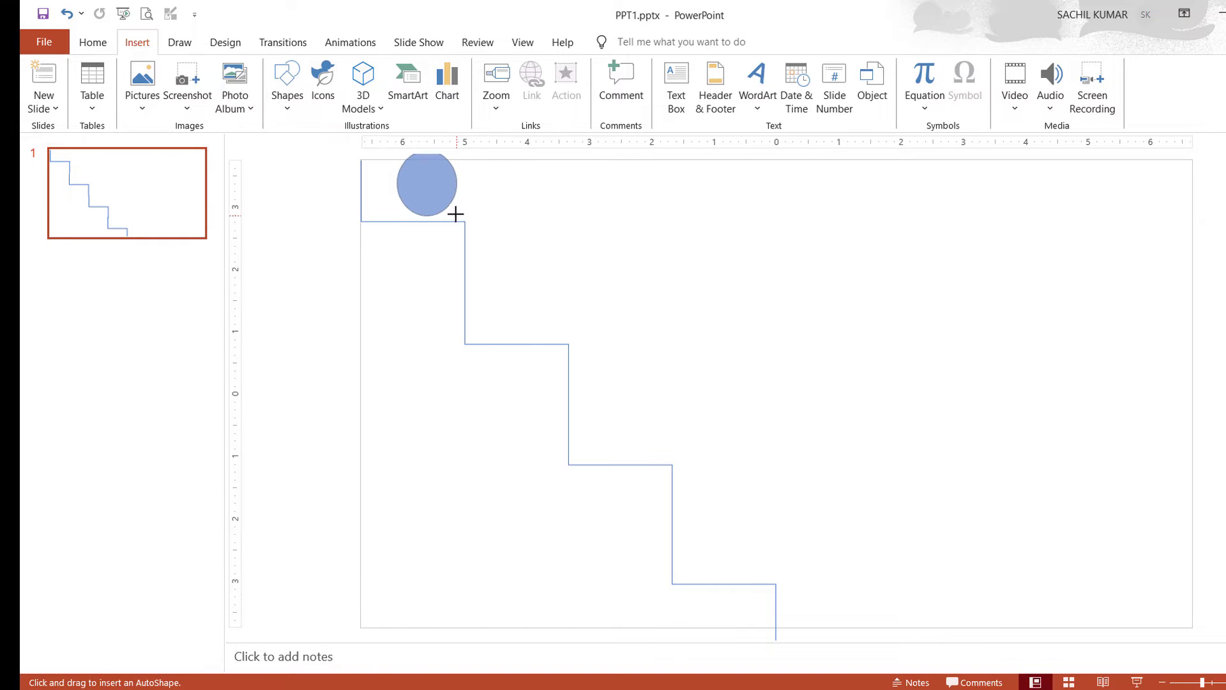
left_click(427, 183)
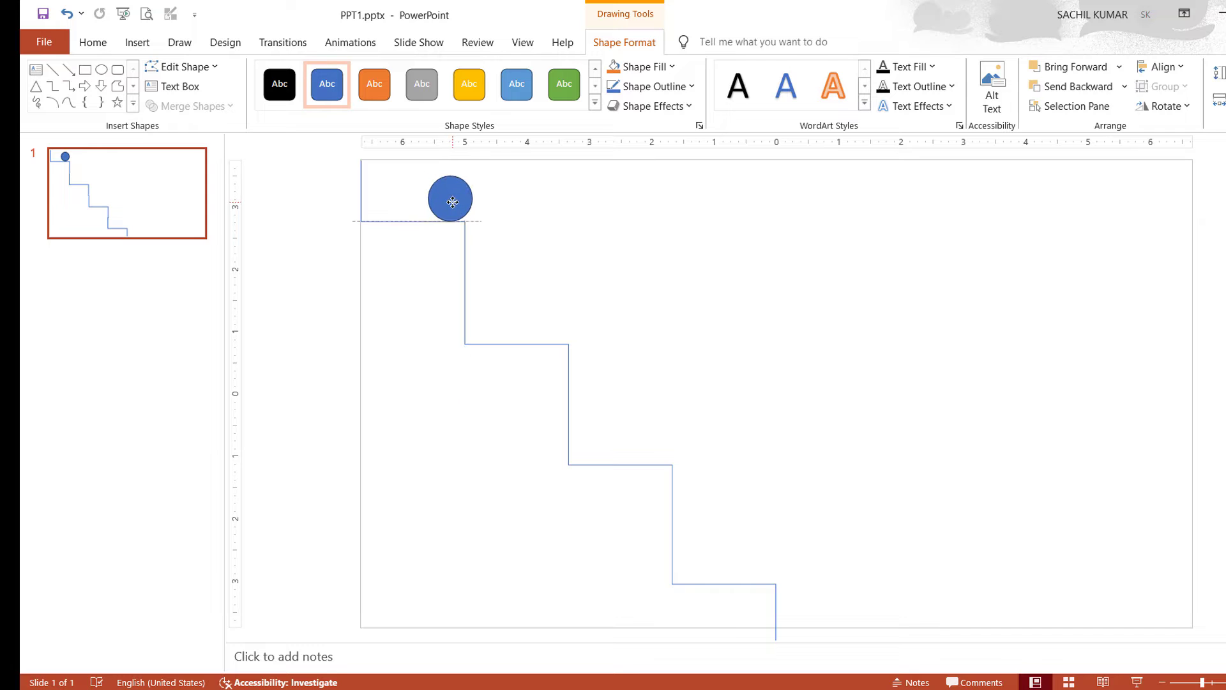
left_click(287, 77)
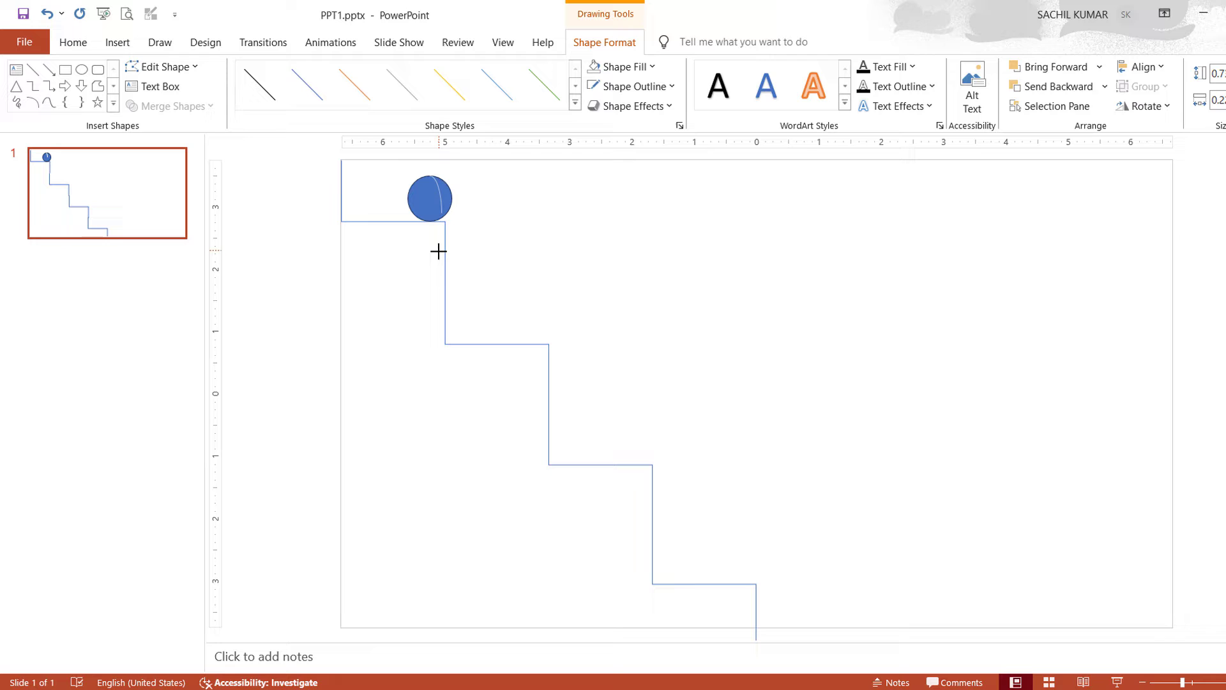
left_click(633, 86)
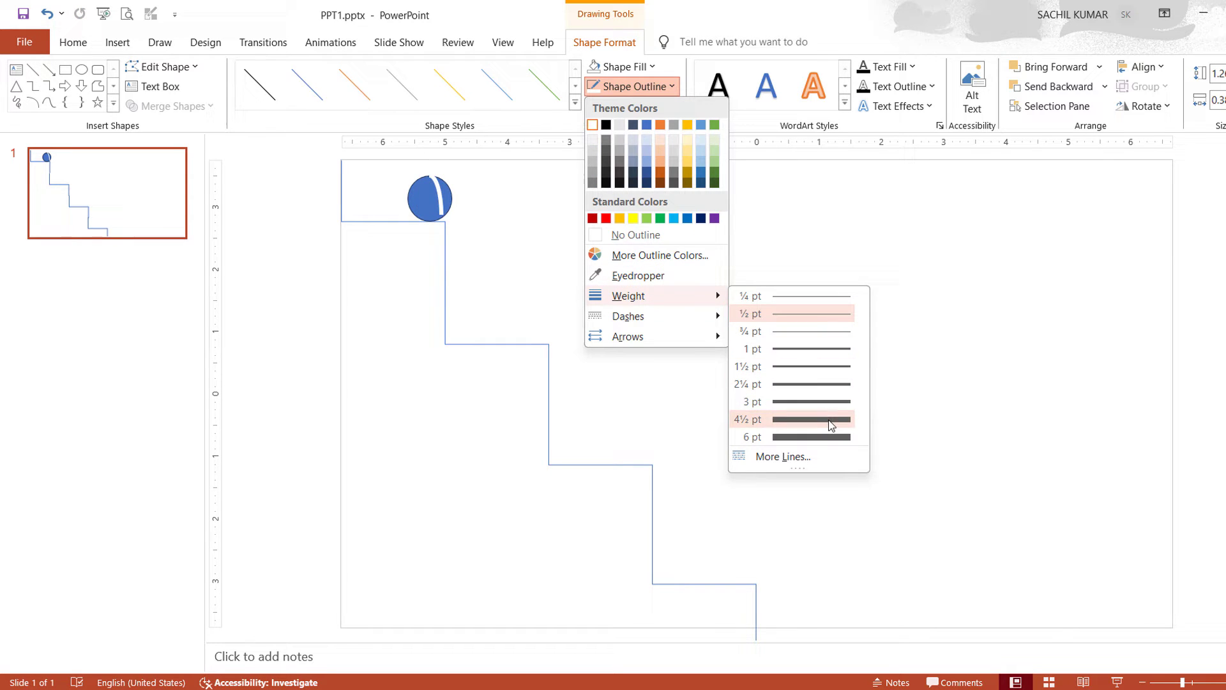
left_click(791, 419)
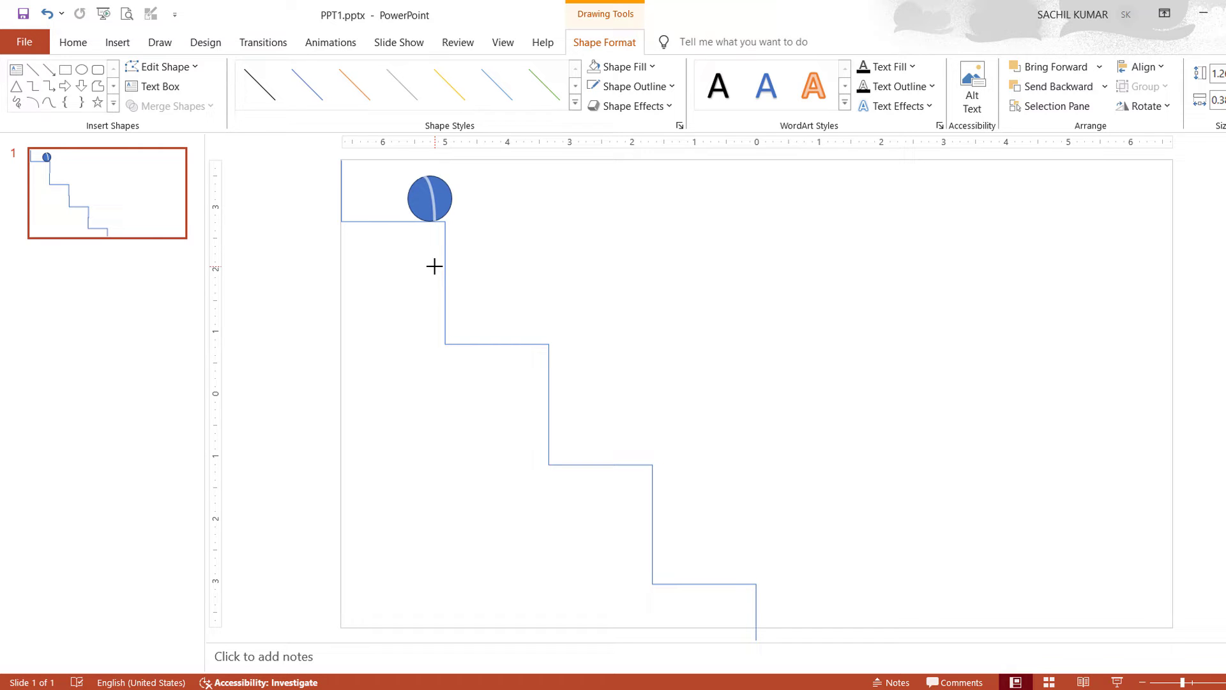
Group the ball and its stripe into one object and select it for animating
left_click(429, 198)
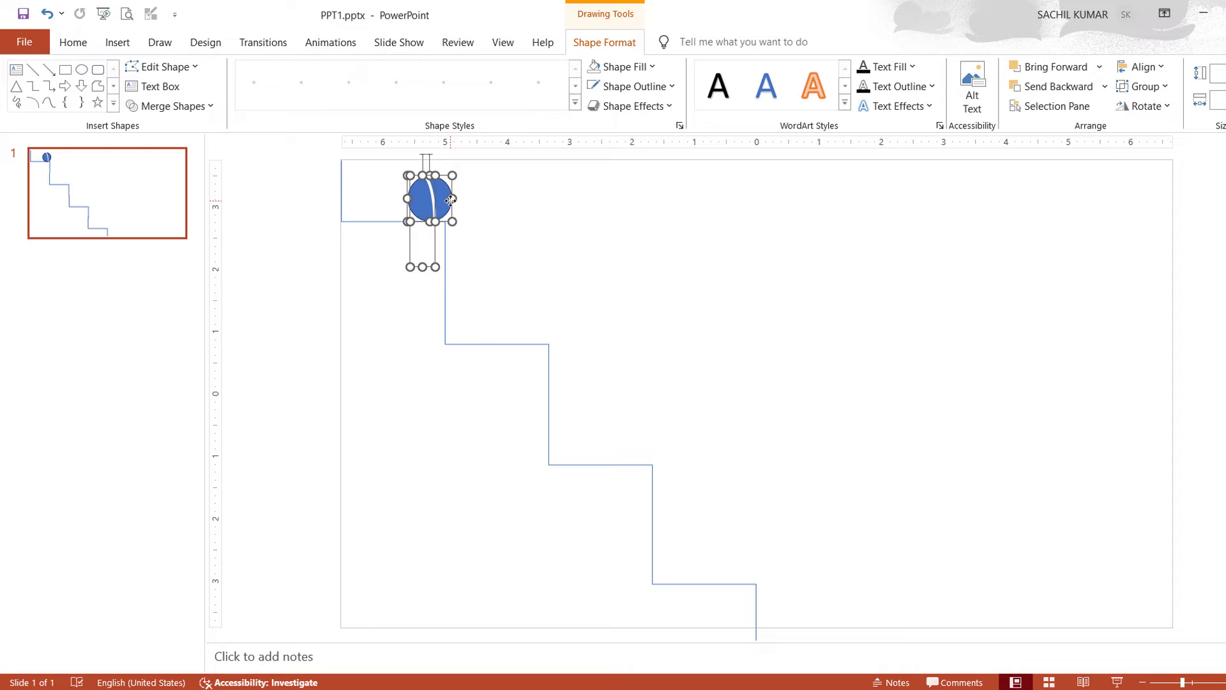
right_click(429, 199)
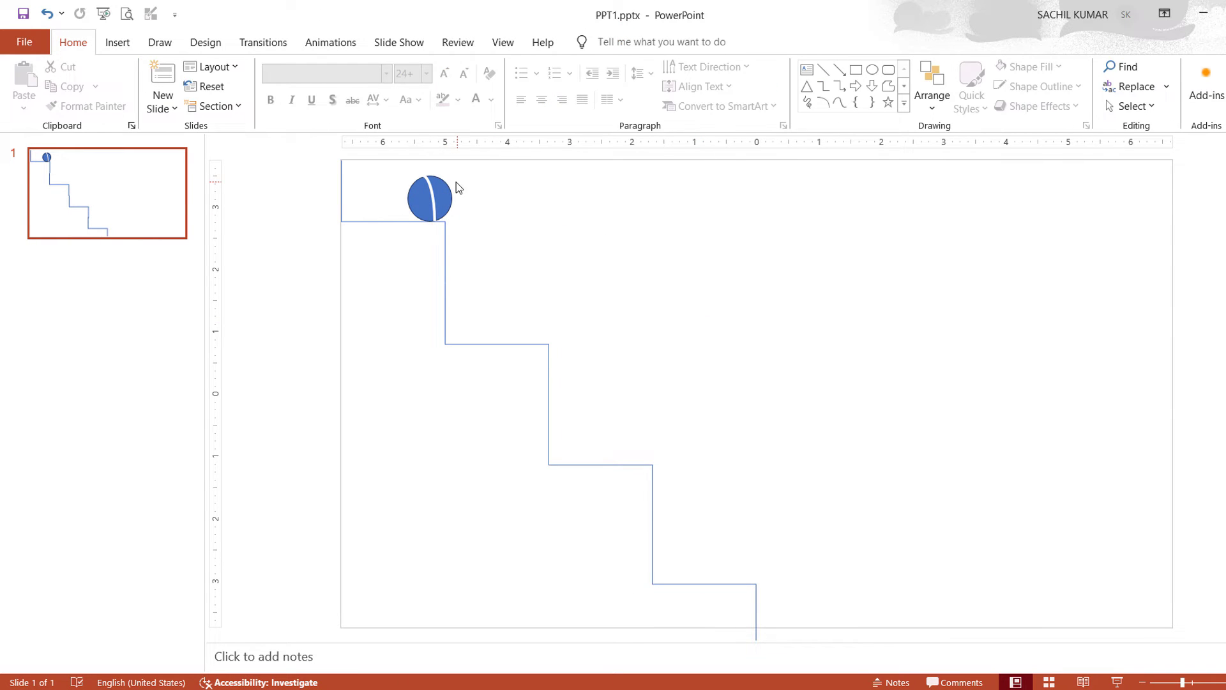
left_click(330, 43)
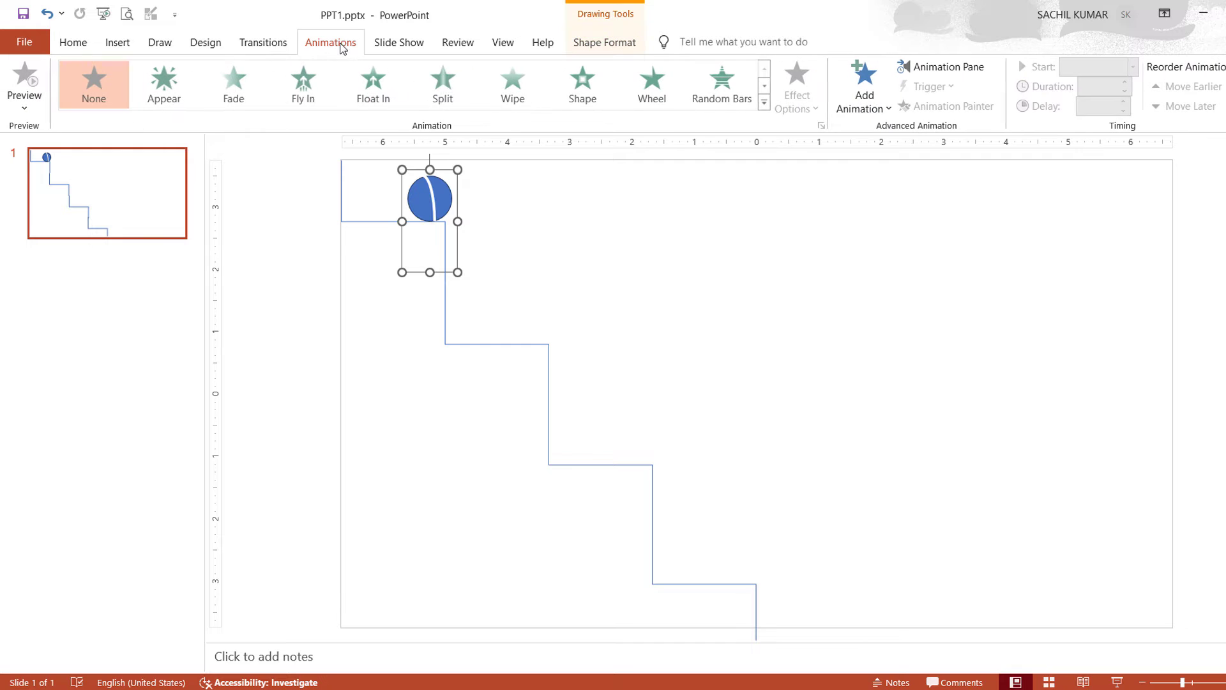
Apply the Bounce Right motion path to the ball and select the path for editing
left_click(864, 86)
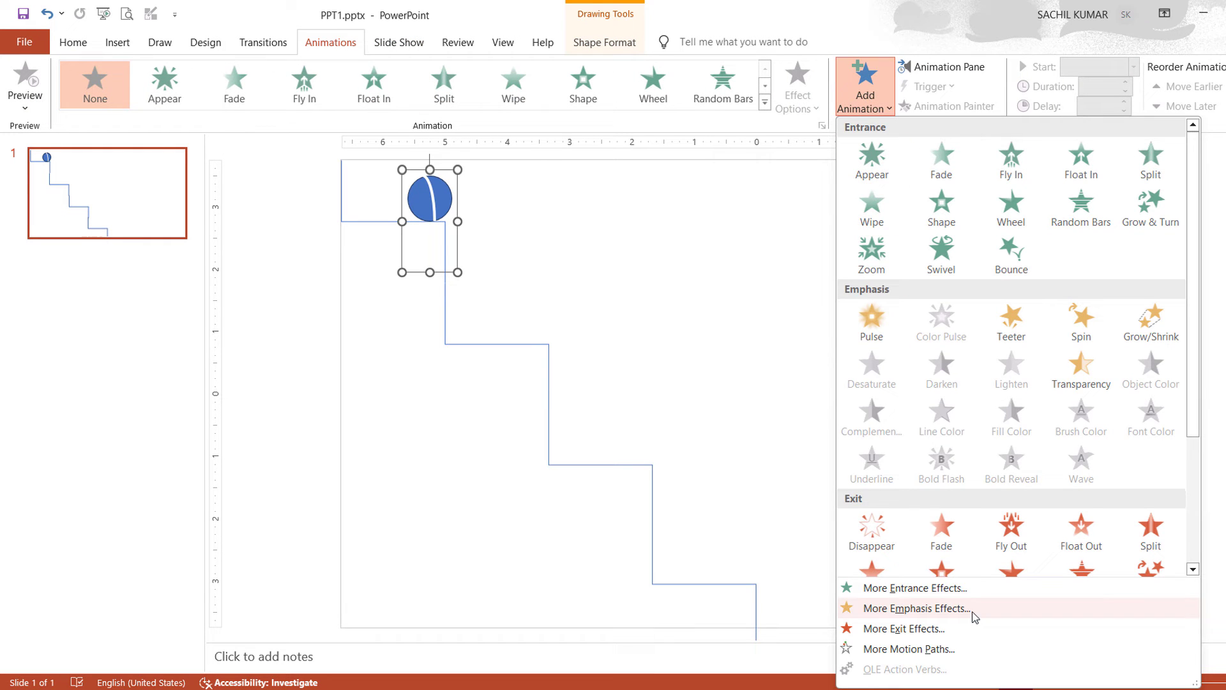
left_click(908, 648)
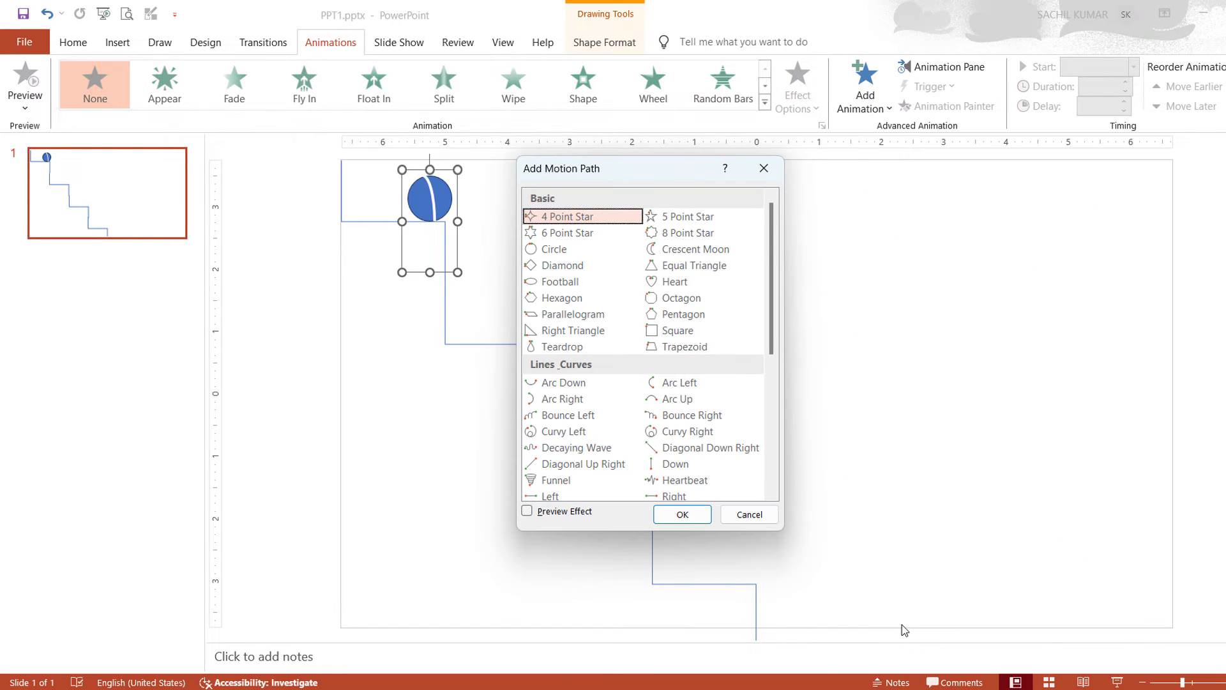
scroll("down", 3)
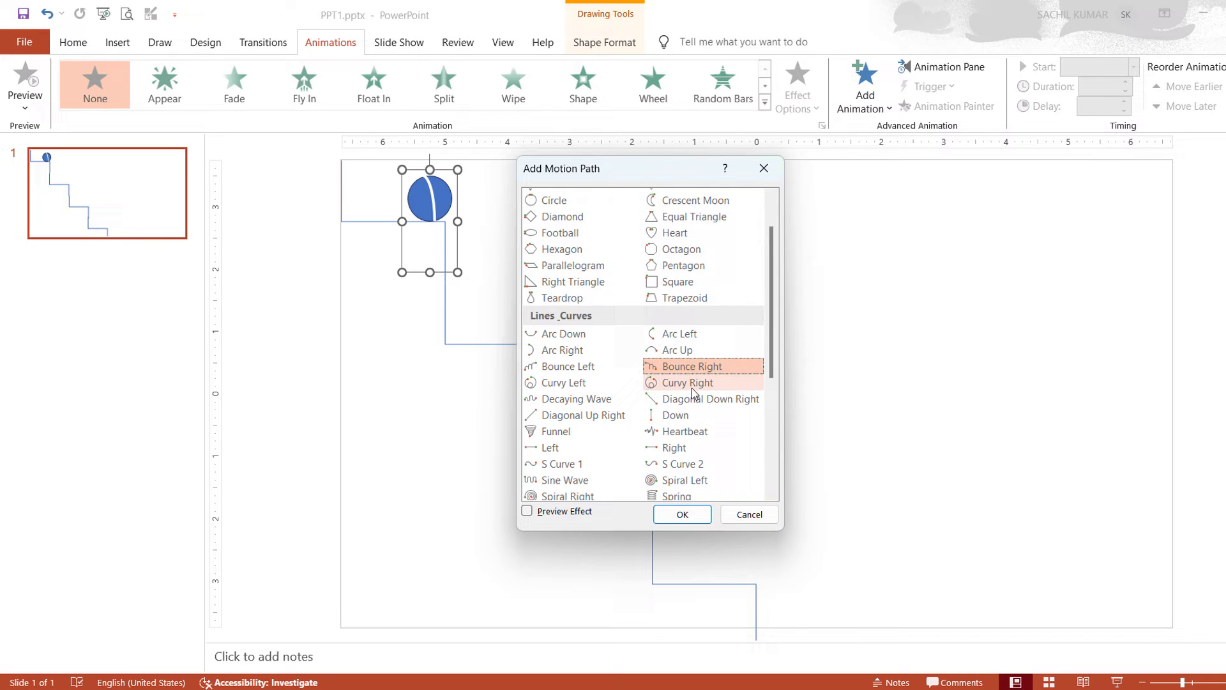
left_click(682, 514)
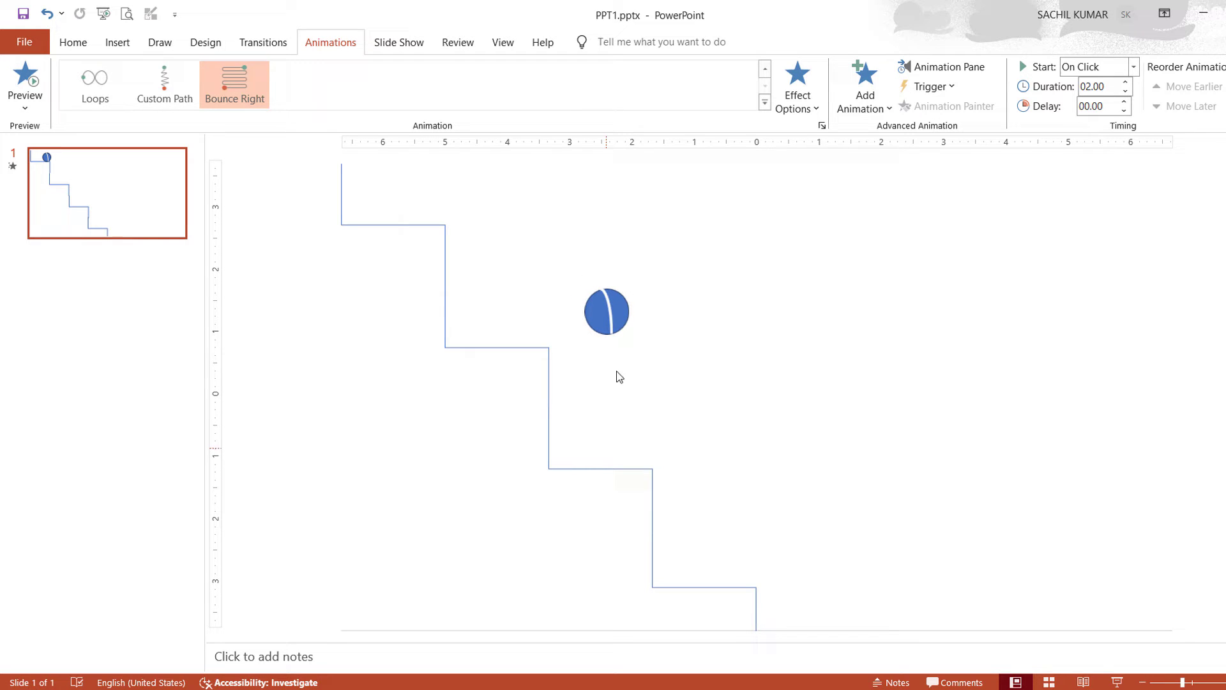
left_click(607, 311)
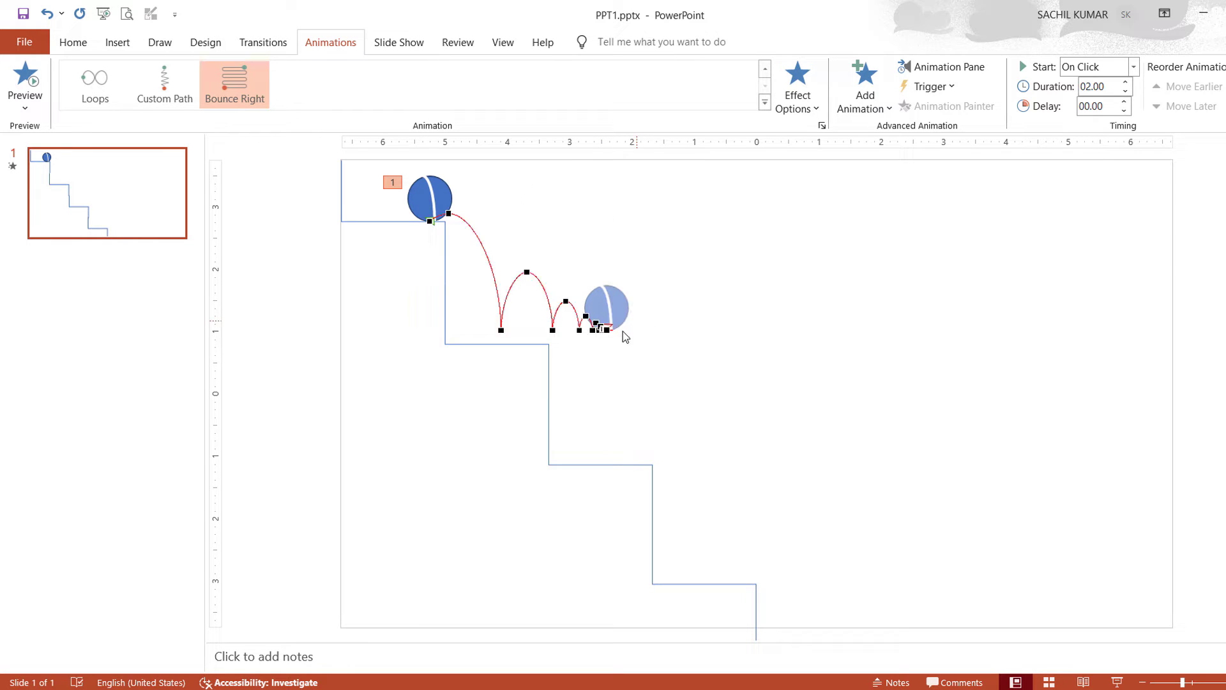
Pull the path's end point to the lower right and change a point's bend type
left_click_drag(605, 326, 700, 385)
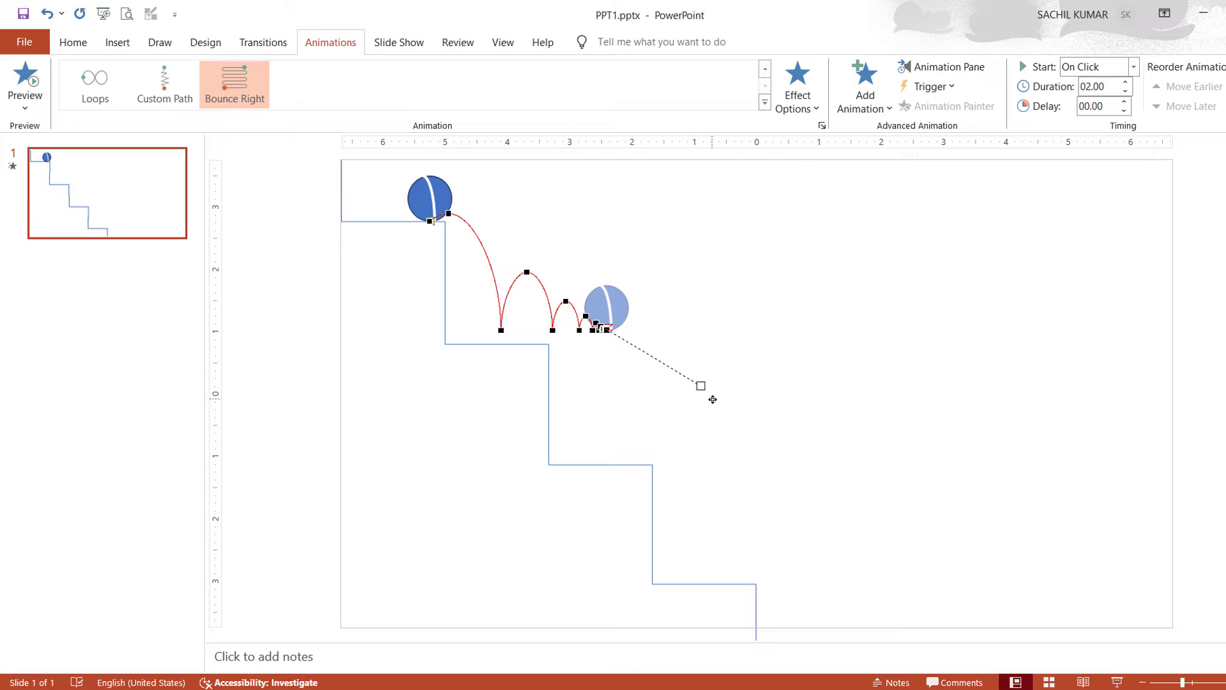
left_click_drag(698, 386, 913, 600)
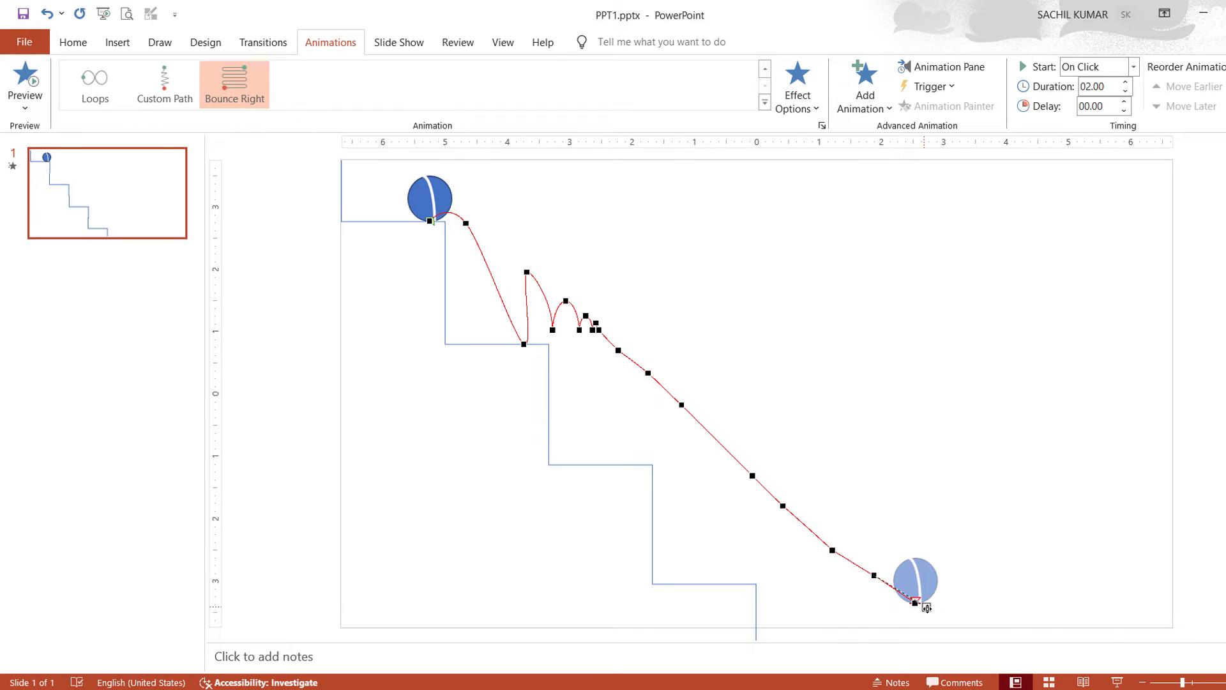
left_click_drag(915, 582, 1118, 610)
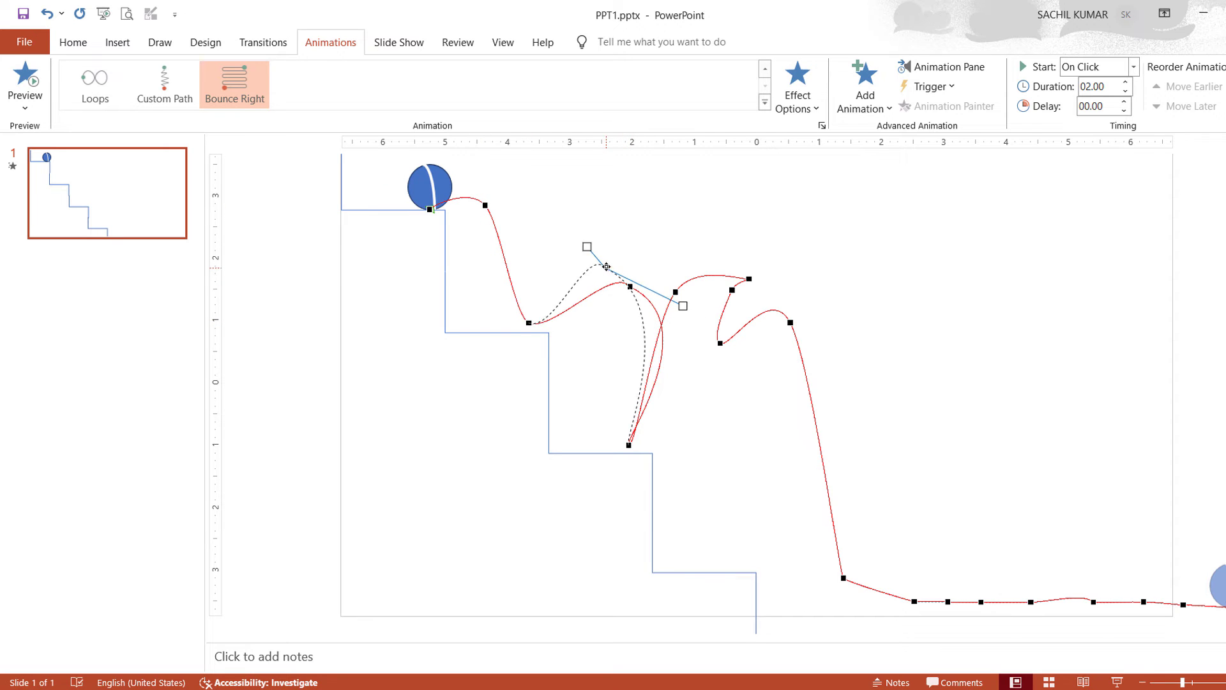
right_click(721, 279)
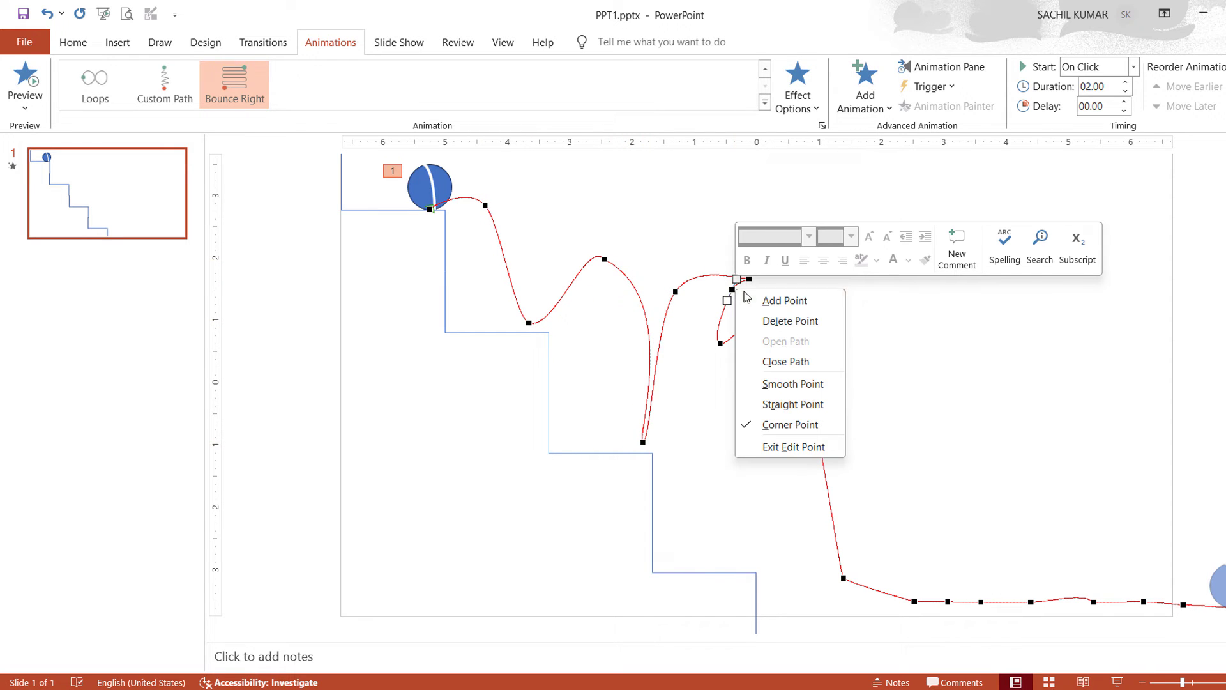
left_click(784, 300)
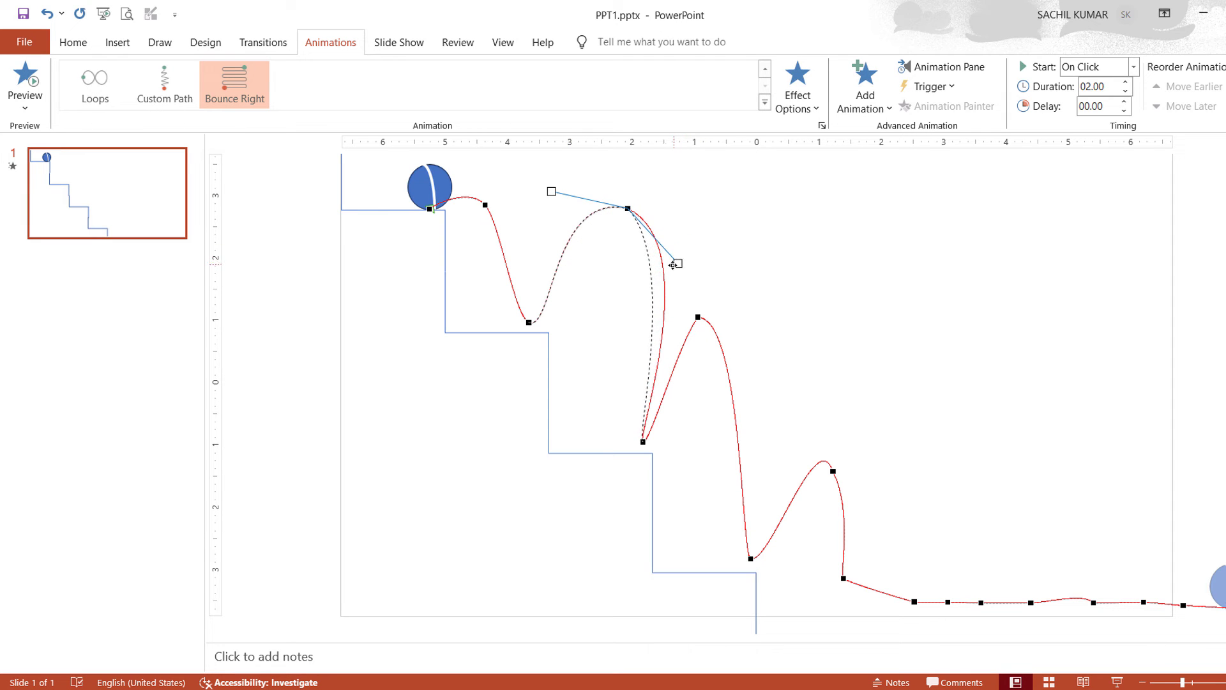
Raise the second and third bounce arcs above their steps and finish editing points
left_click_drag(674, 265, 713, 313)
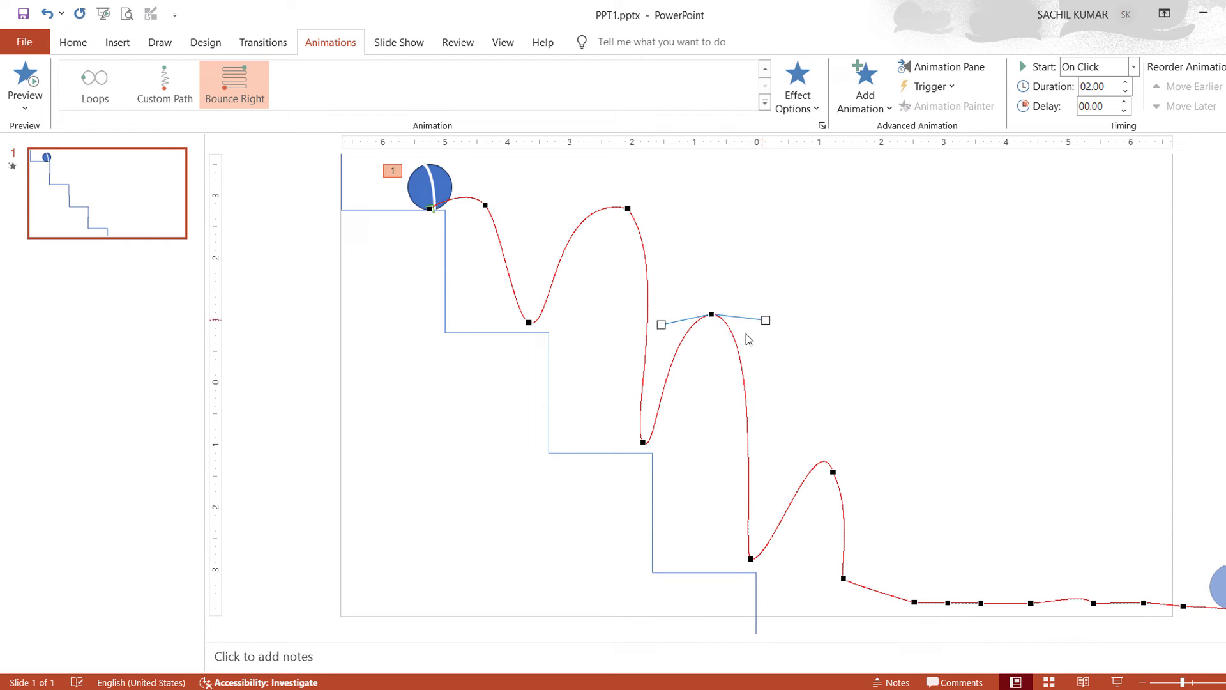
left_click_drag(710, 315, 843, 580)
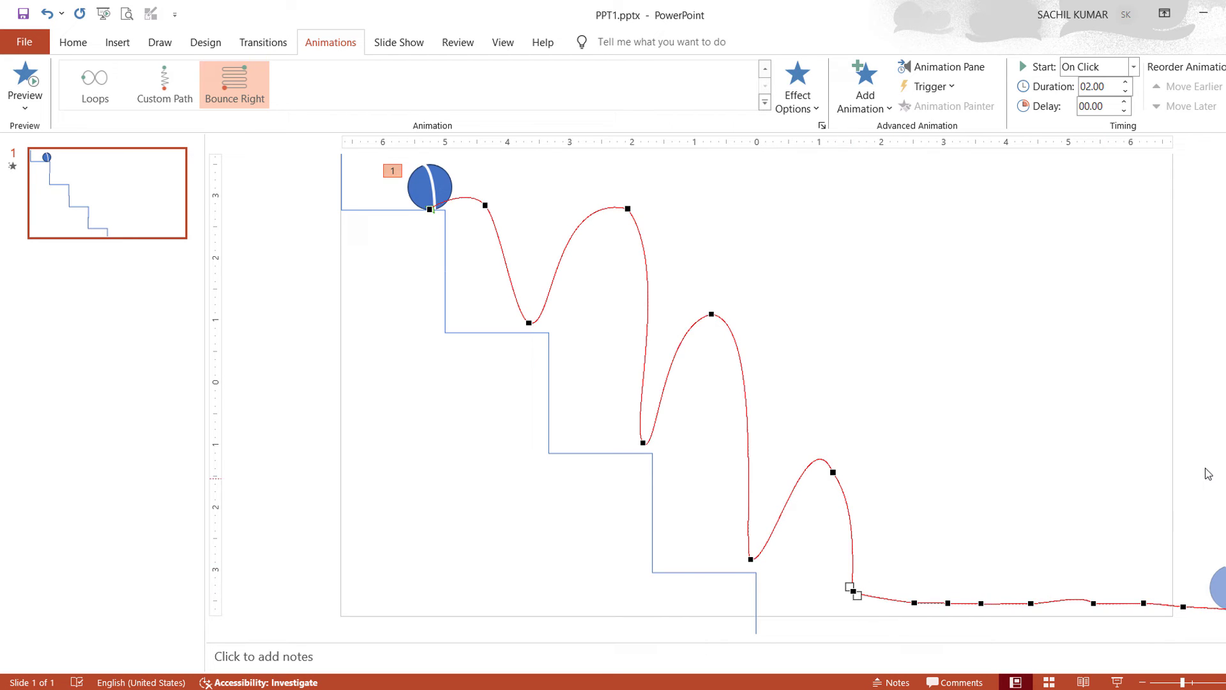
left_click(25, 75)
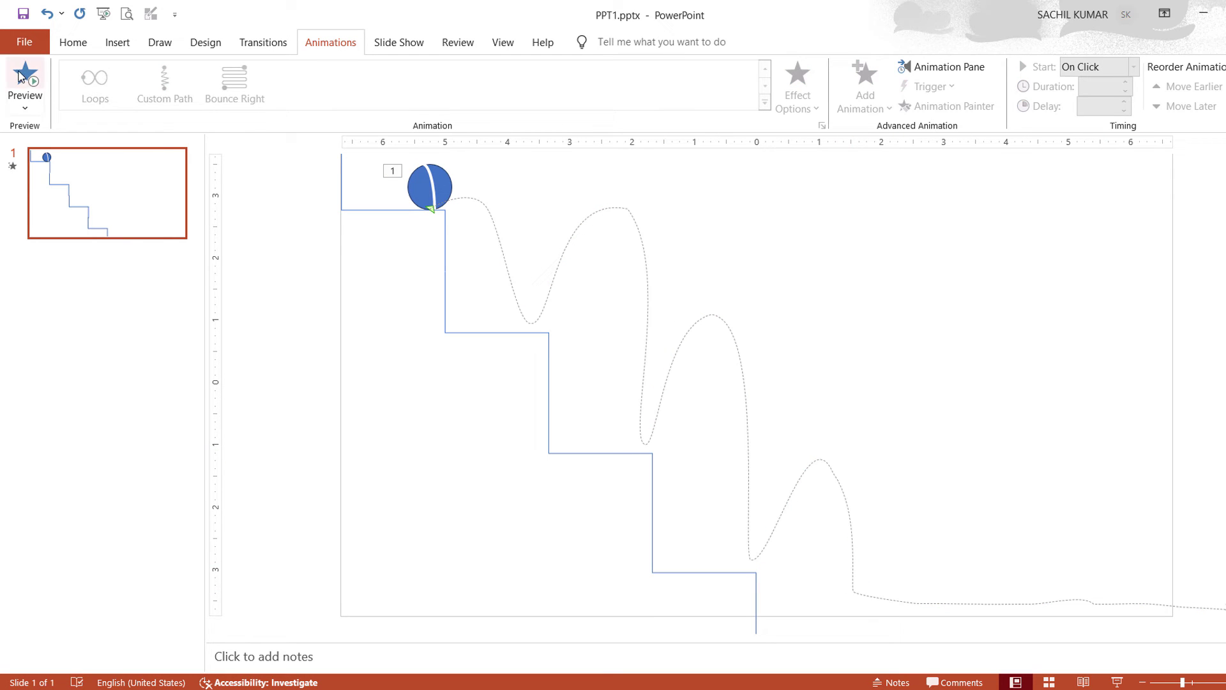
Preview the bounce, raise the animation duration to 07.00 seconds and preview again
left_click(26, 73)
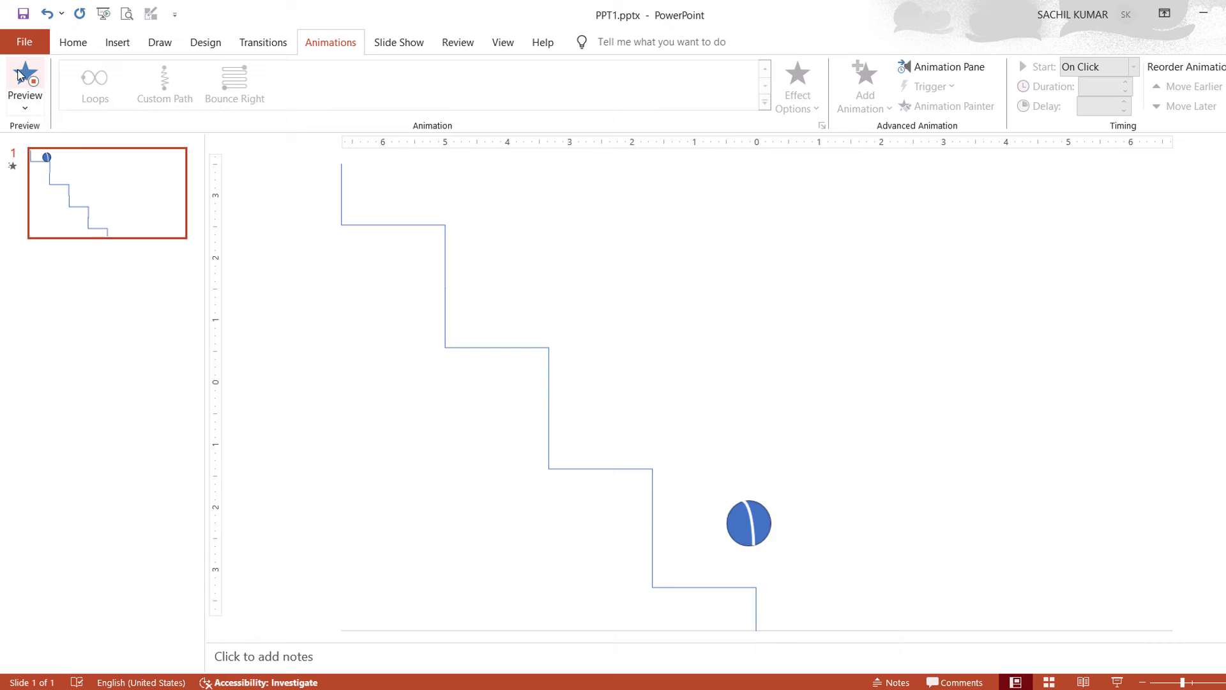
left_click(235, 83)
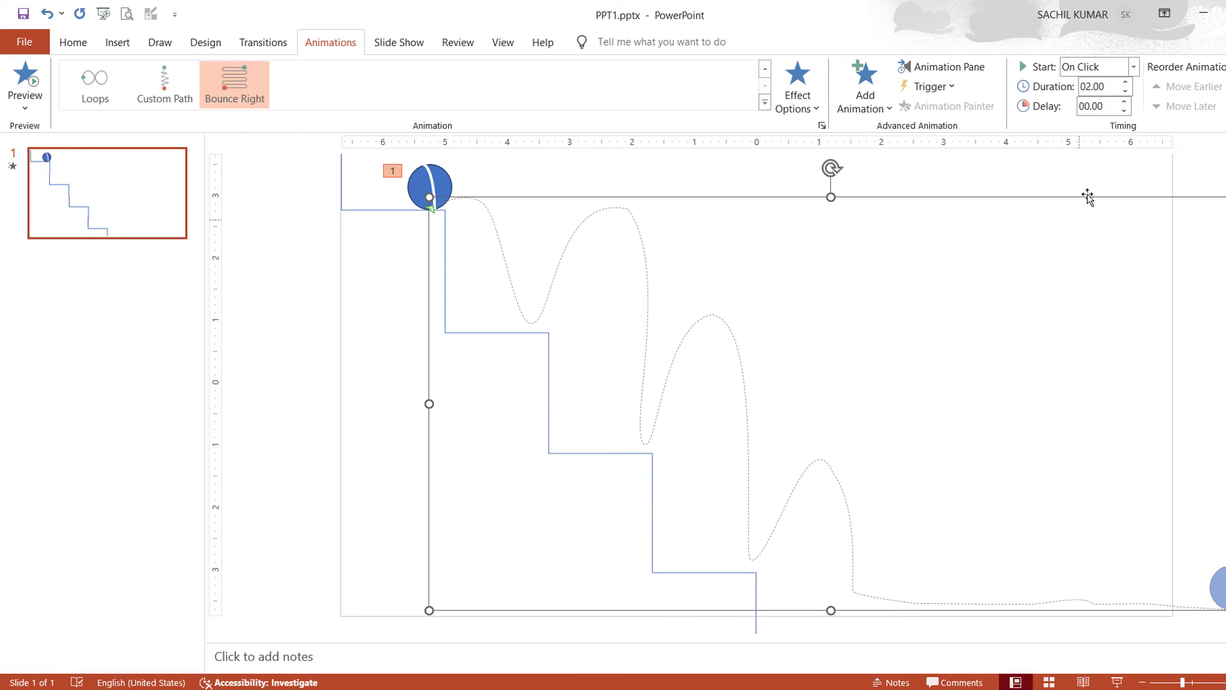
left_click(1123, 82)
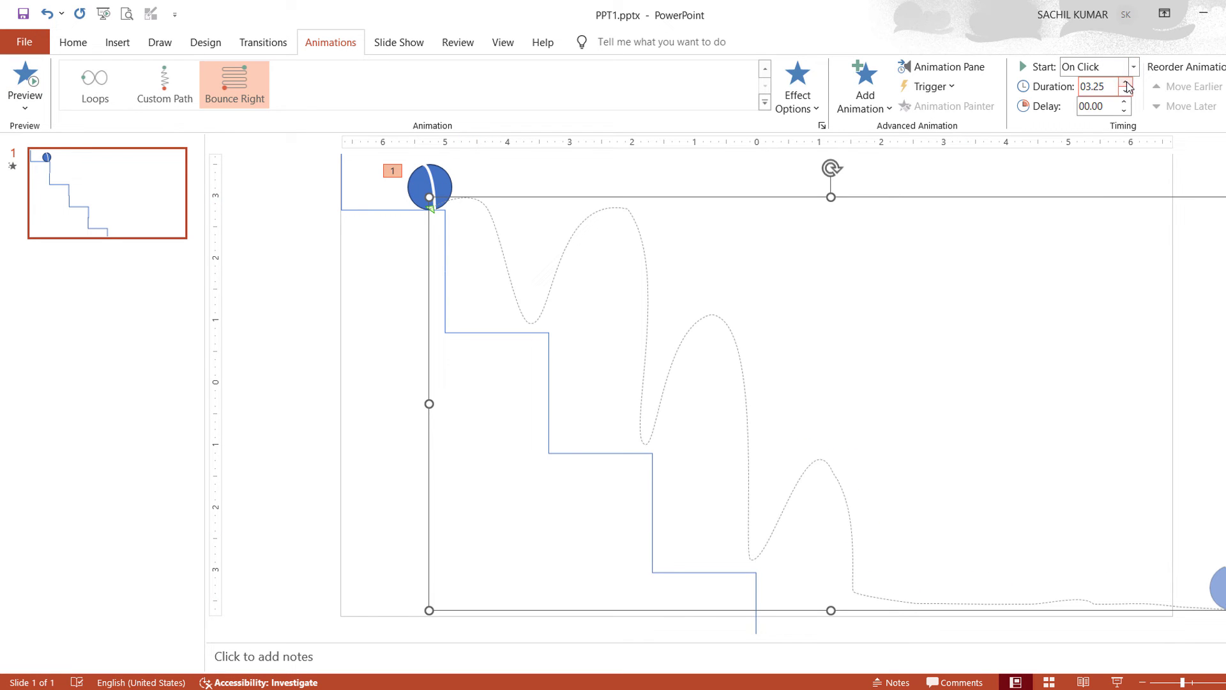
left_click(1122, 82)
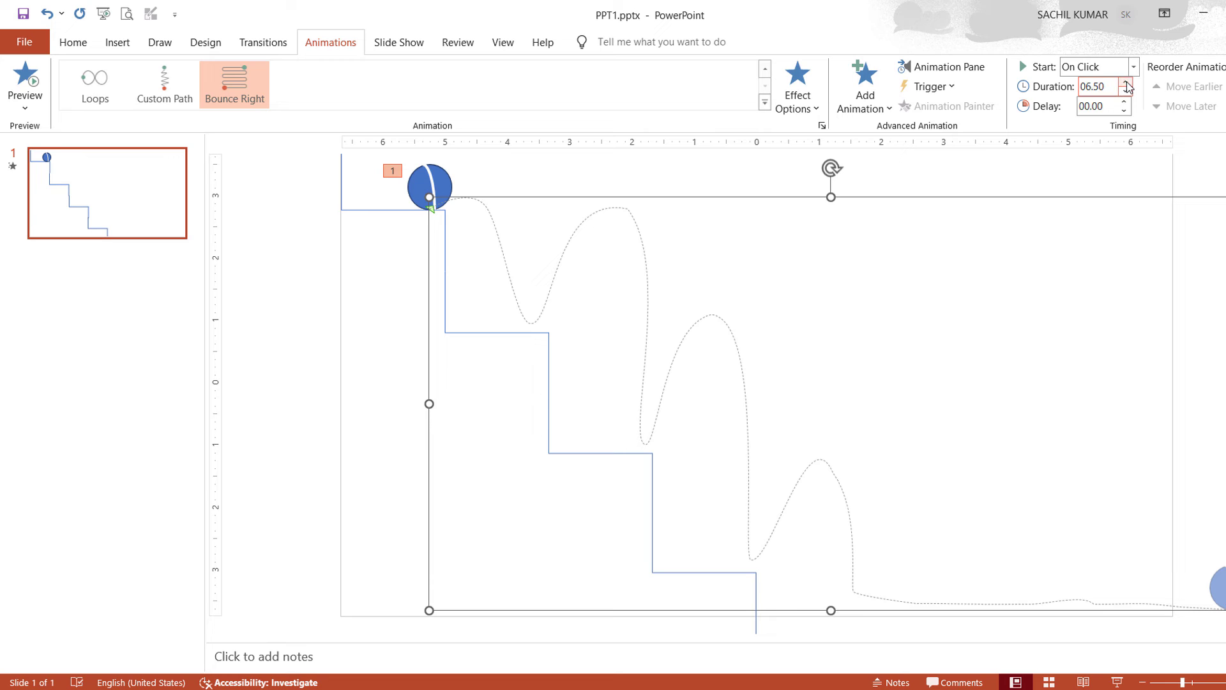
left_click(1125, 81)
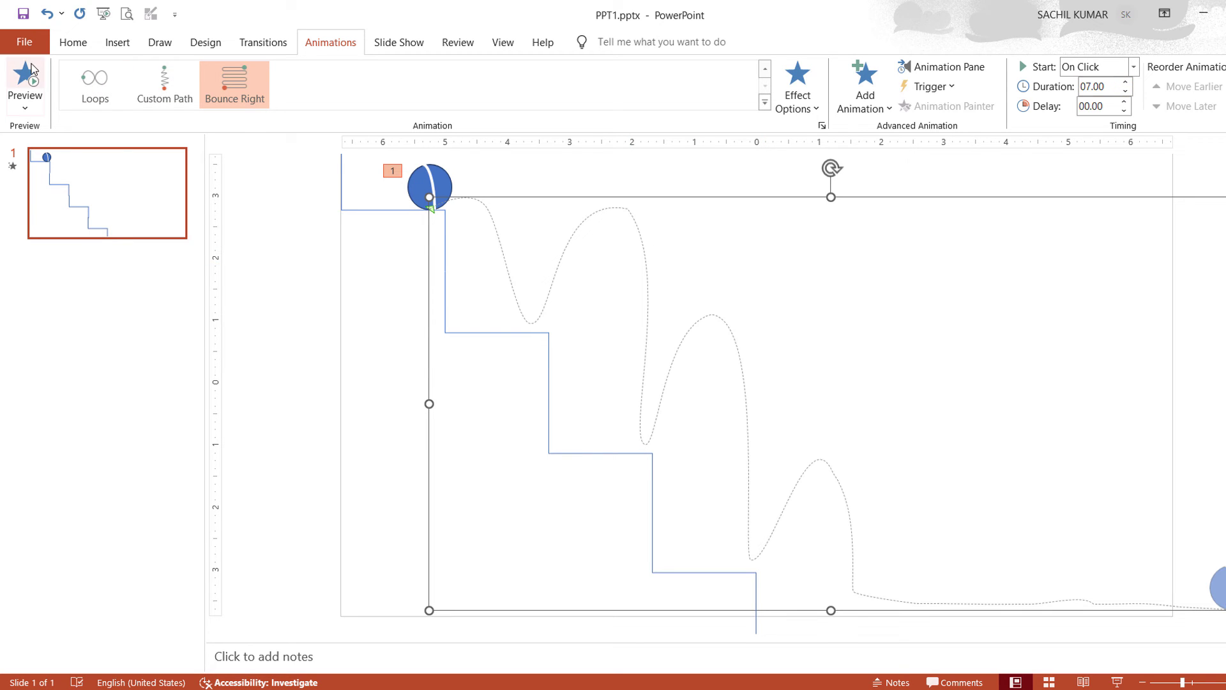
left_click(25, 70)
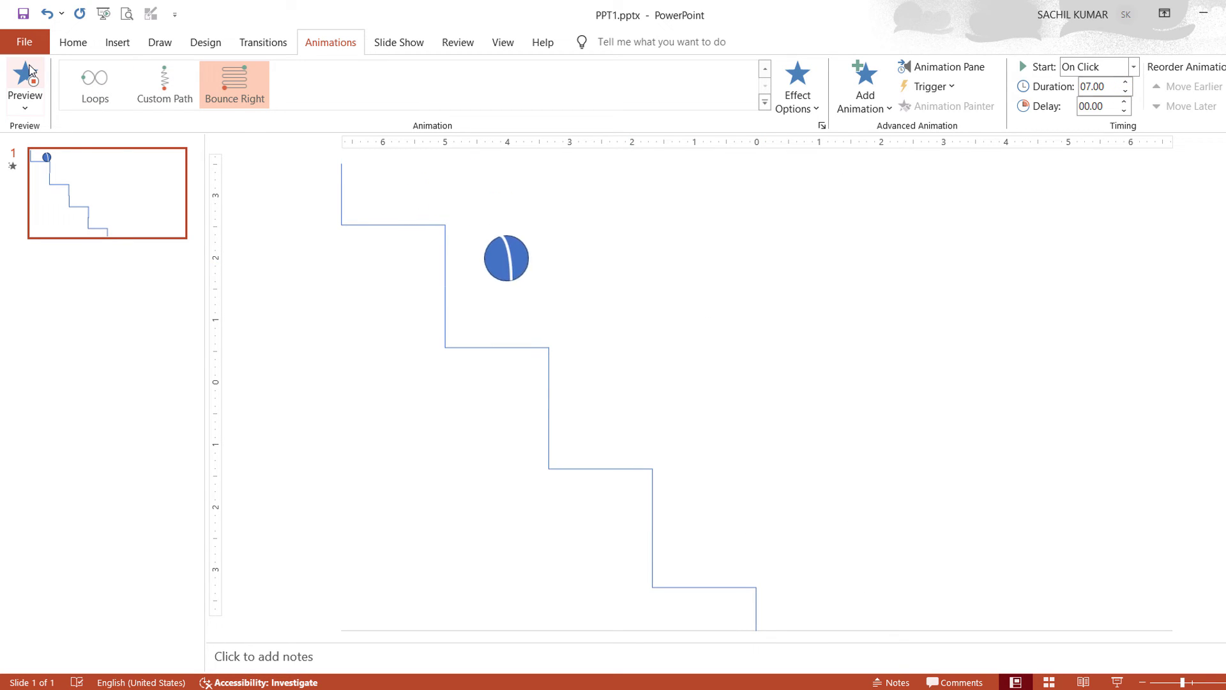
left_click(25, 68)
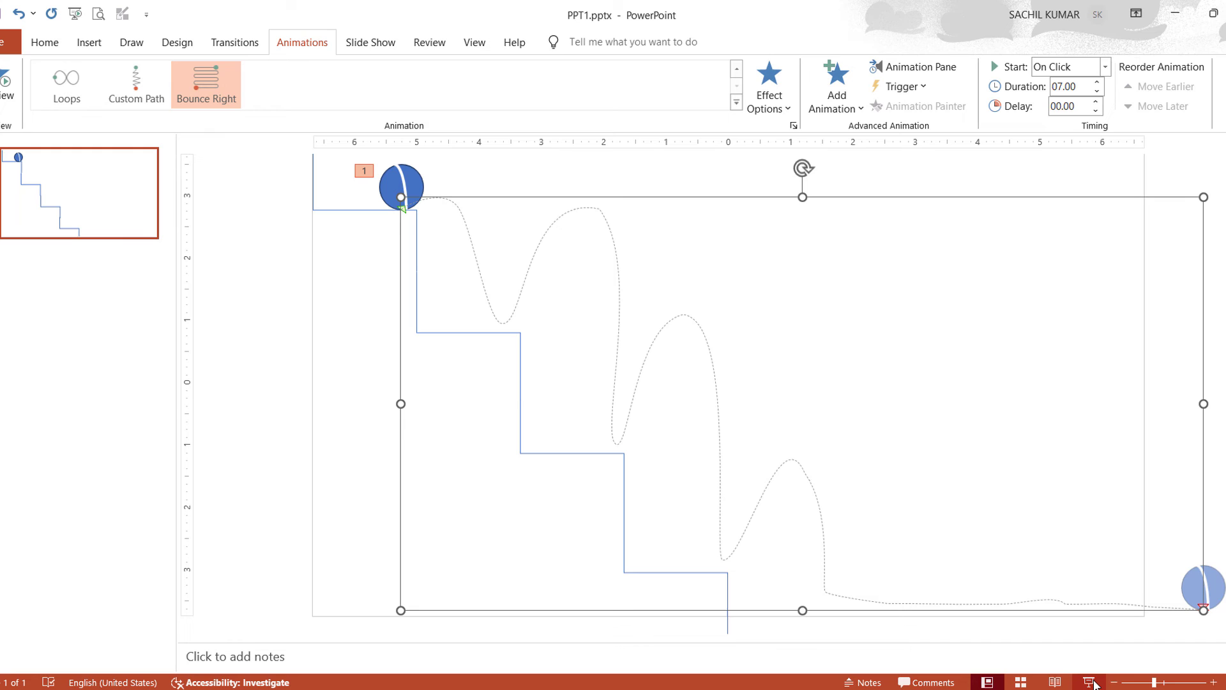
Re-enter point editing and drag a bounce landing point onto the second step's corner
left_click(1085, 682)
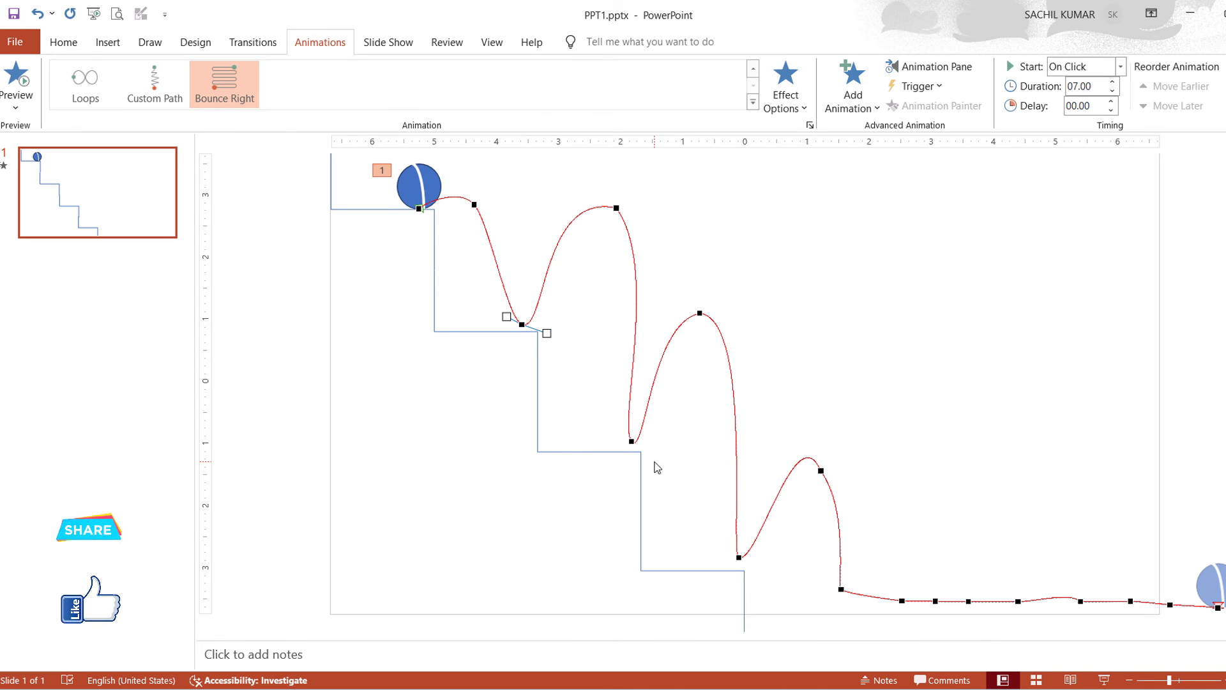
left_click_drag(550, 332, 629, 443)
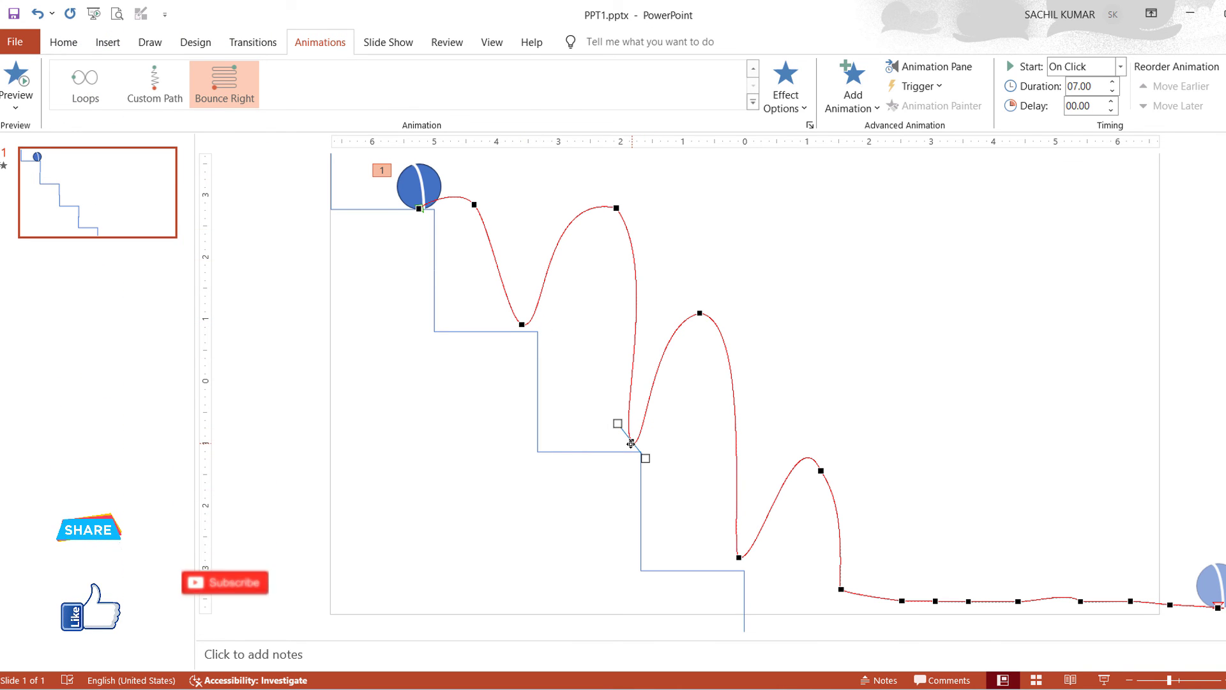